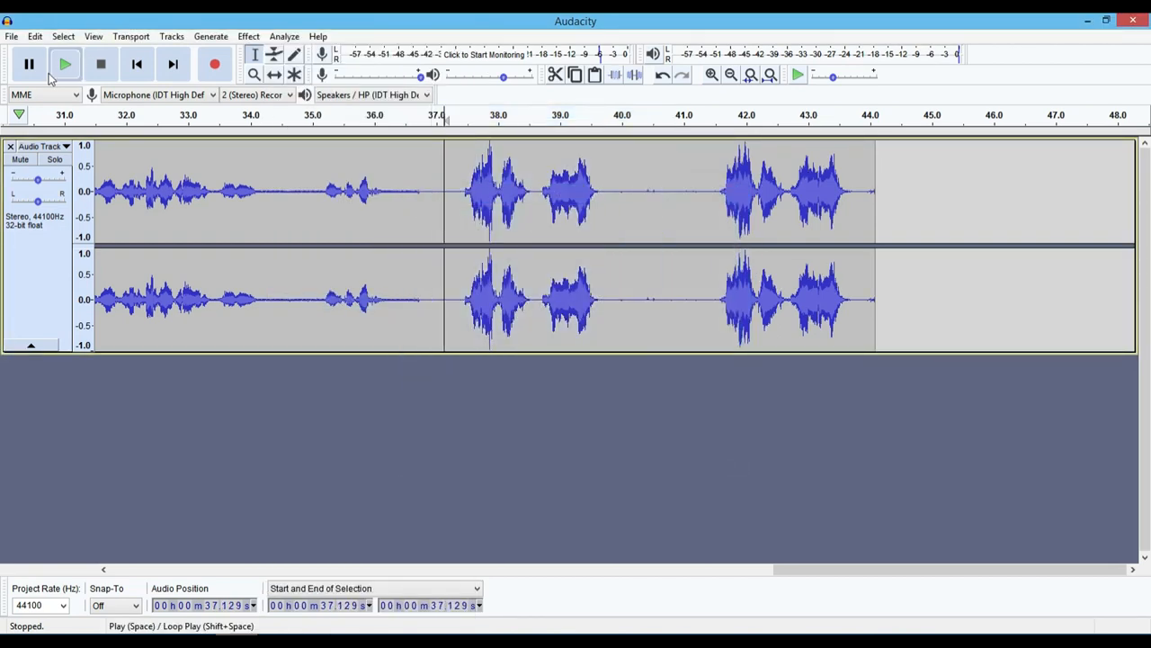
click(65, 63)
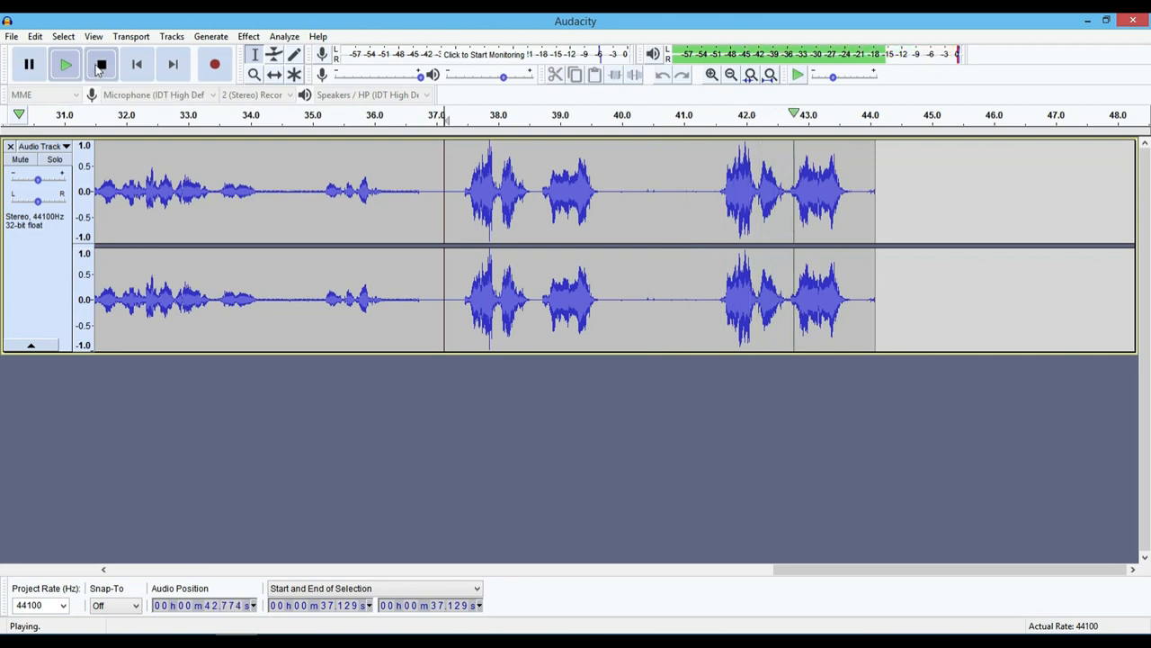
click(101, 65)
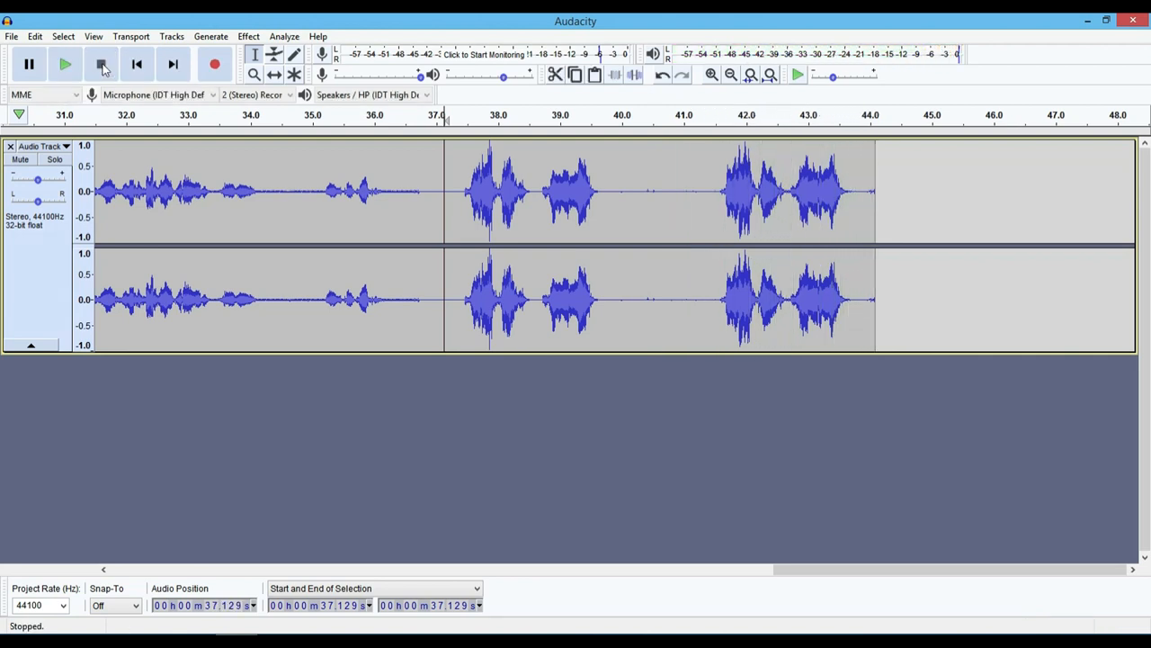